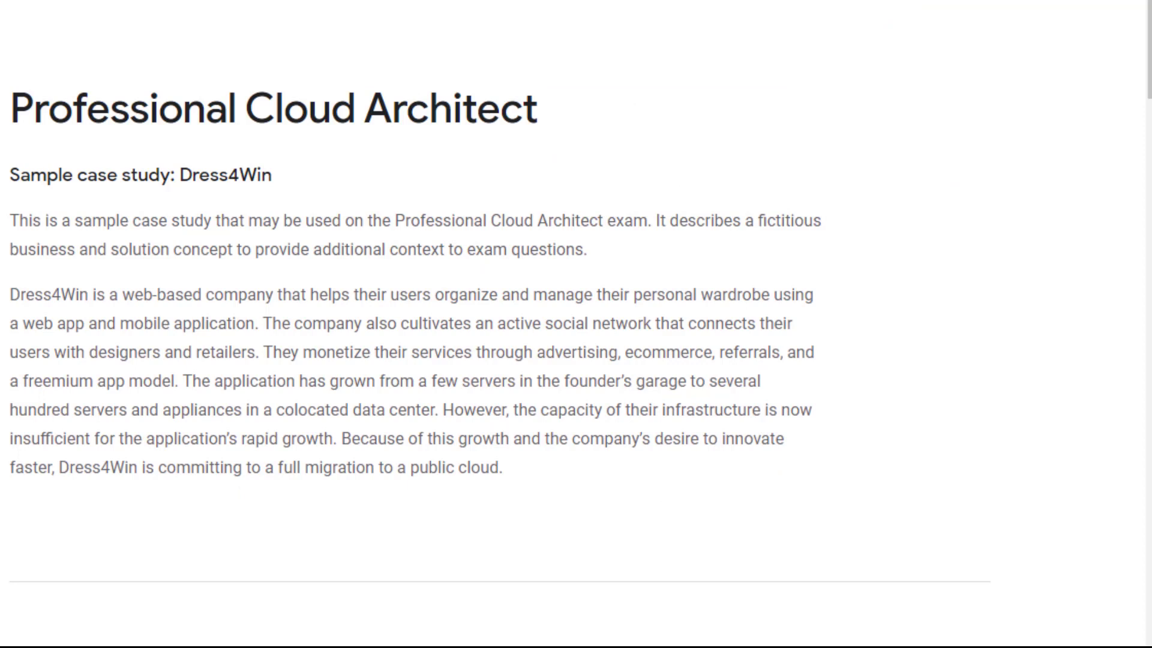
Review the Compute server list, then switch to the Solutions Architecture Reference catalogue tab
scroll(down, 3)
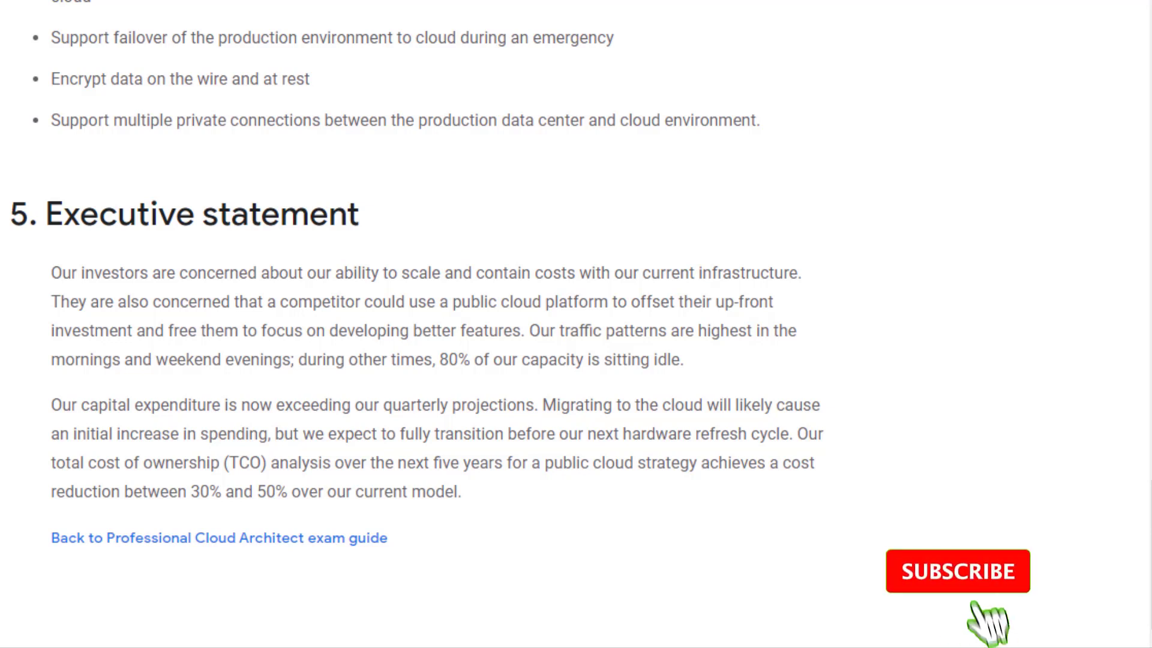
click(957, 571)
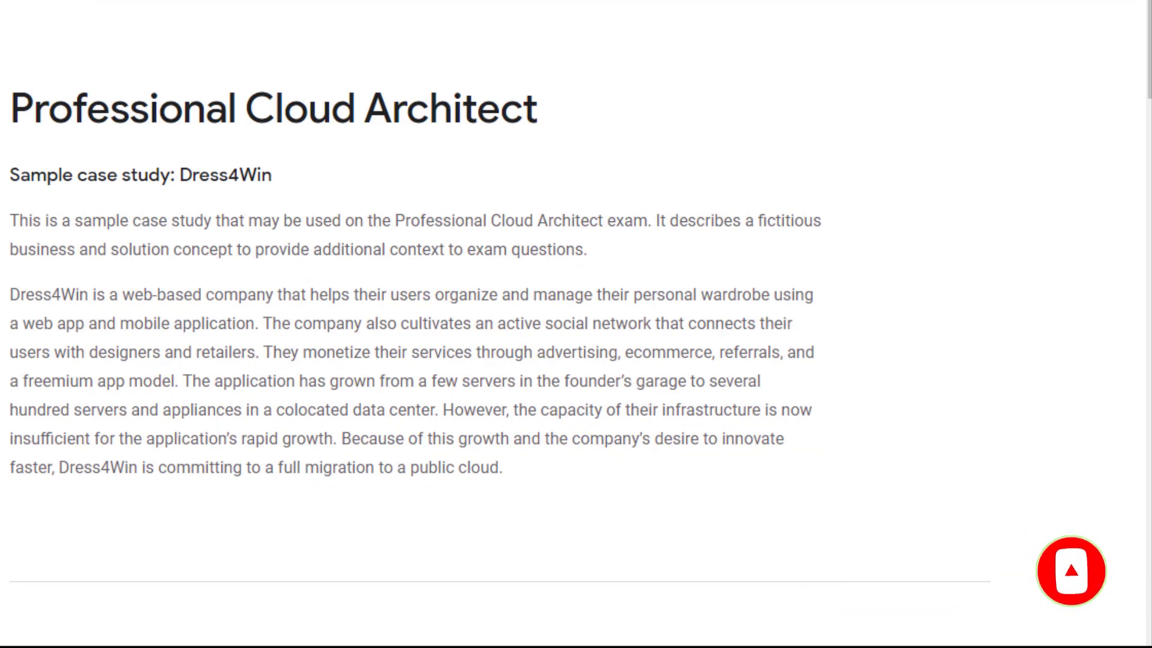
click(1071, 572)
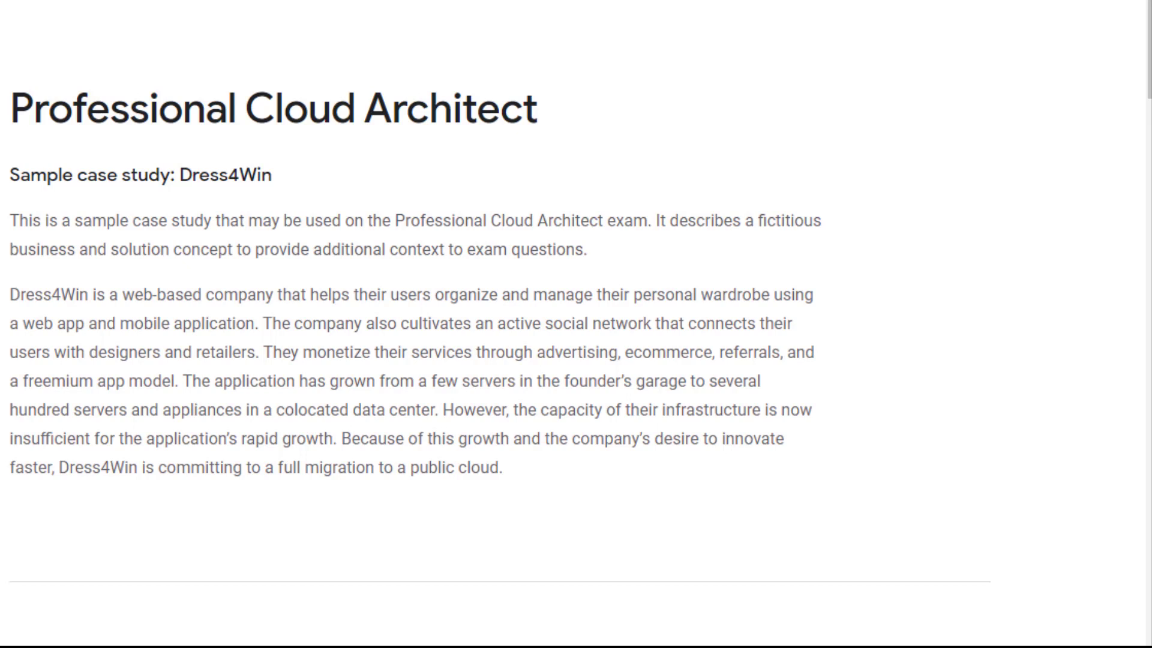
scroll(down, 3)
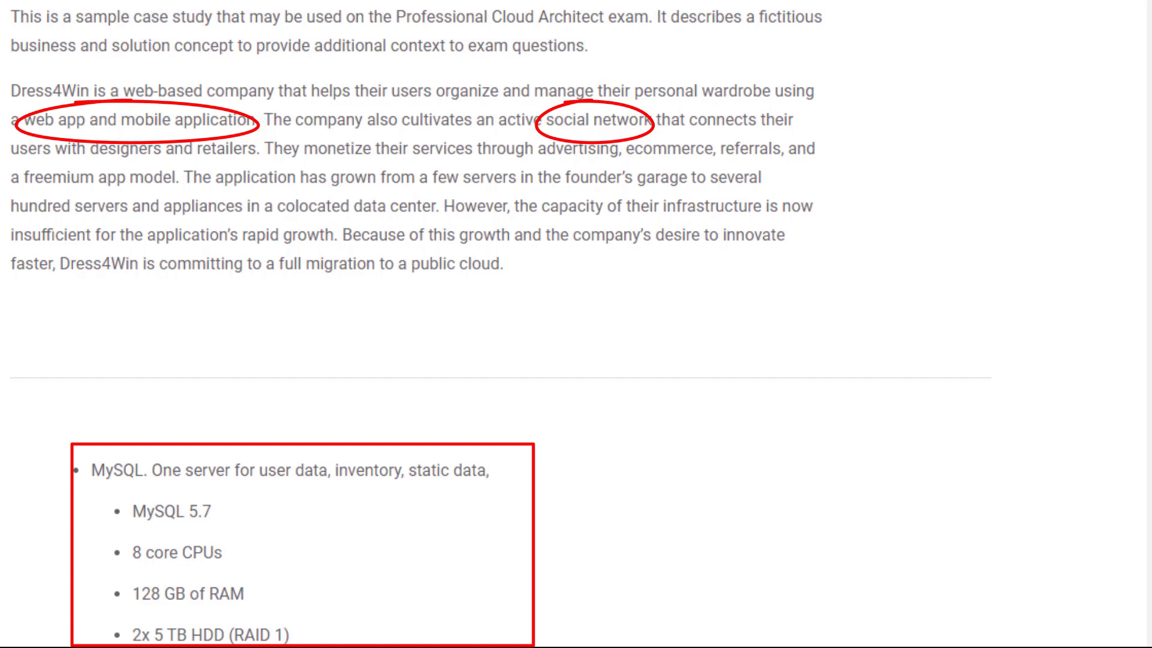
scroll(down, 3)
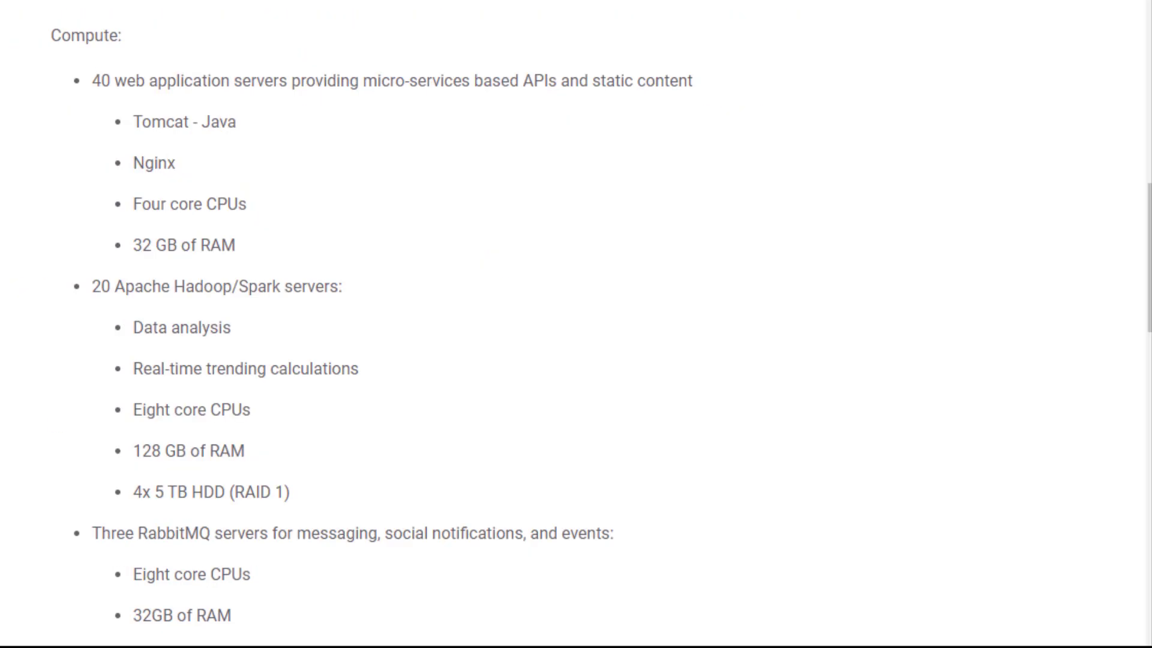
drag(176, 55, 717, 267)
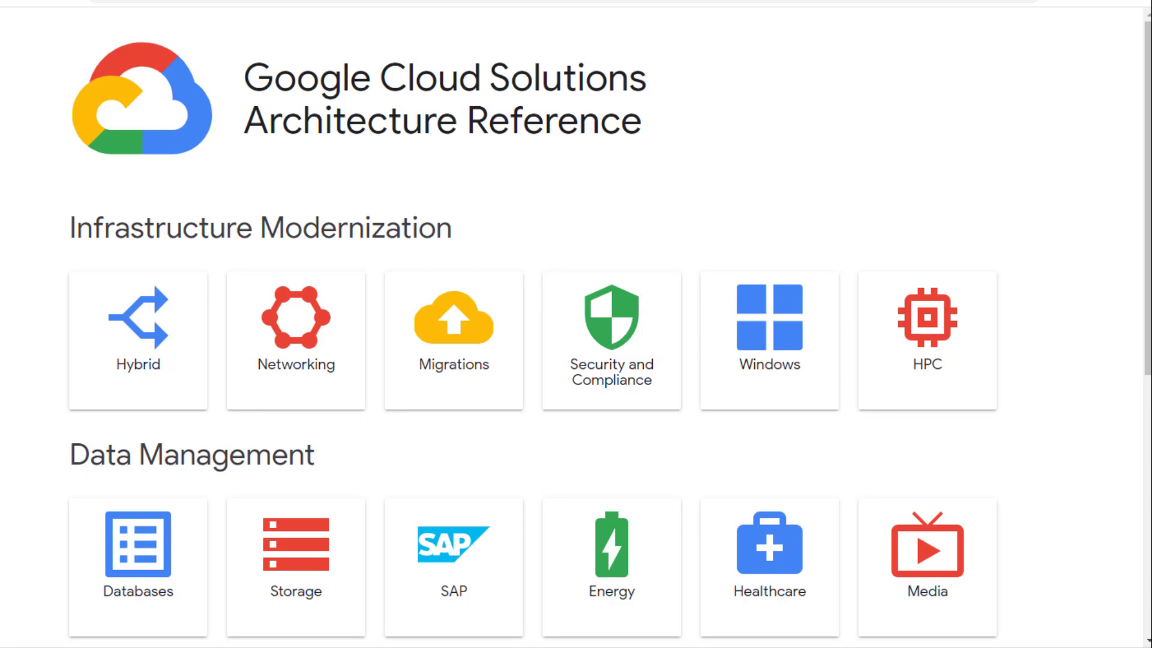
View the Microservices with GKE architecture diagram, from Apigee and load balancing to on-premises connectivity
scroll(down, 3)
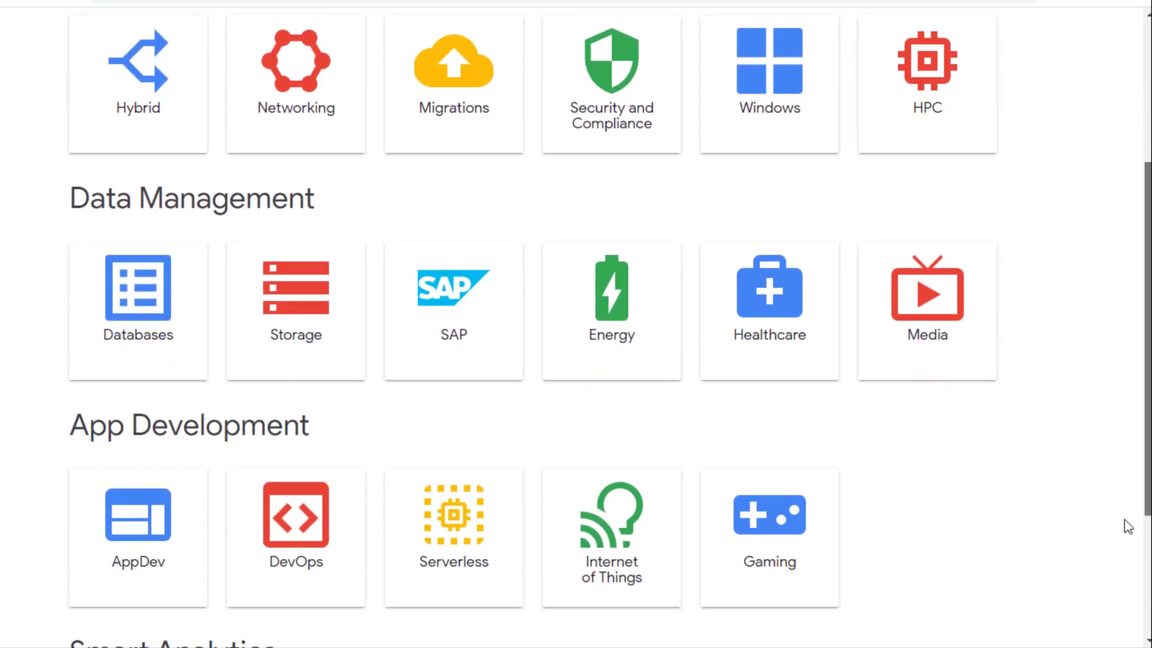
scroll(down, 3)
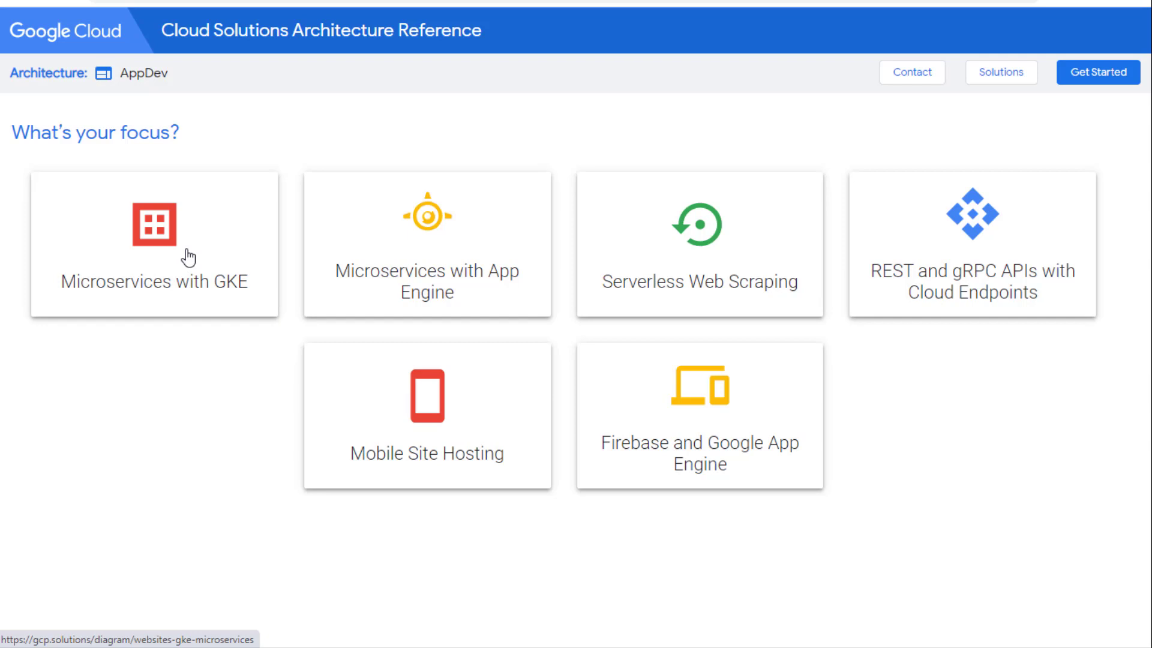
click(153, 245)
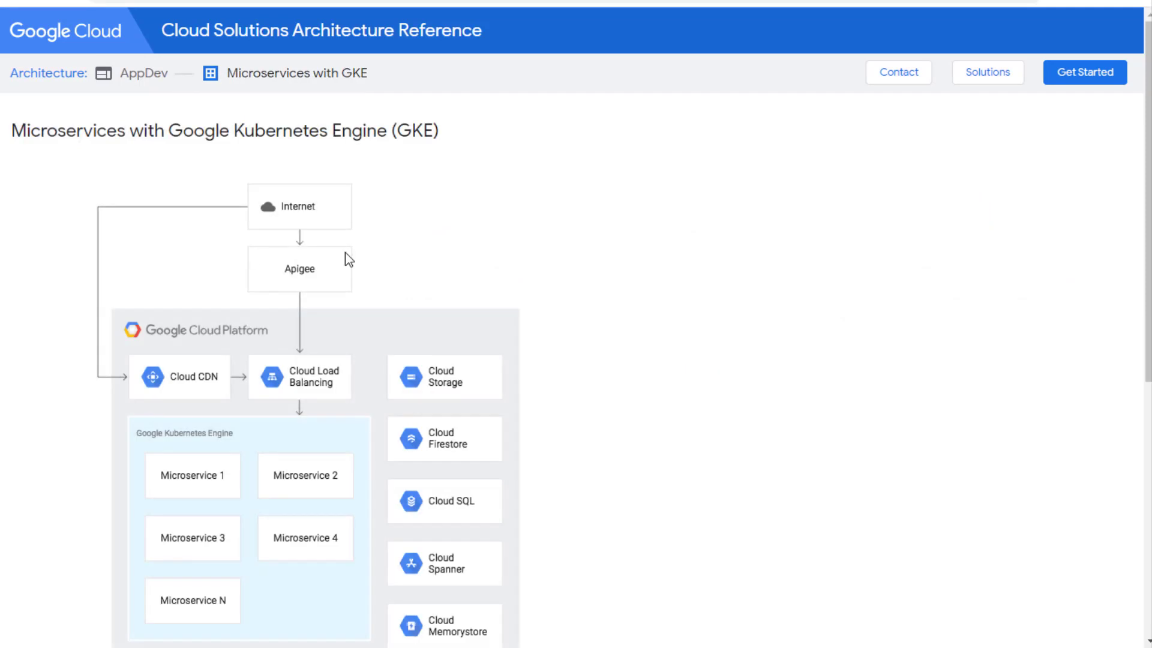
mouse_move(858, 360)
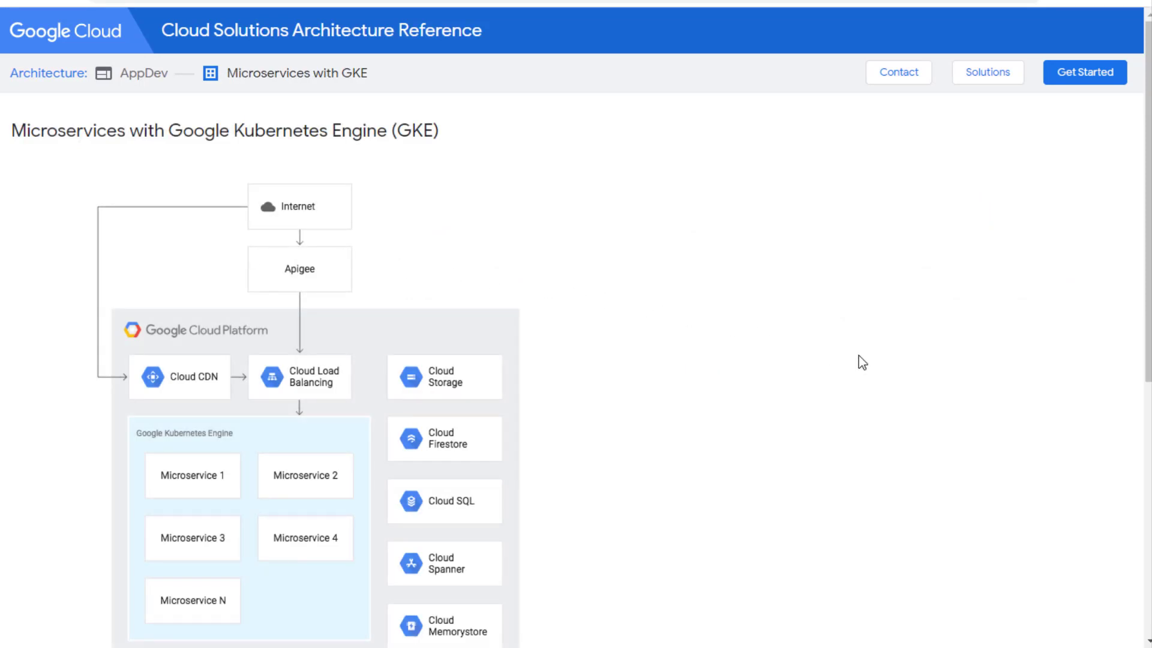
scroll(down, 3)
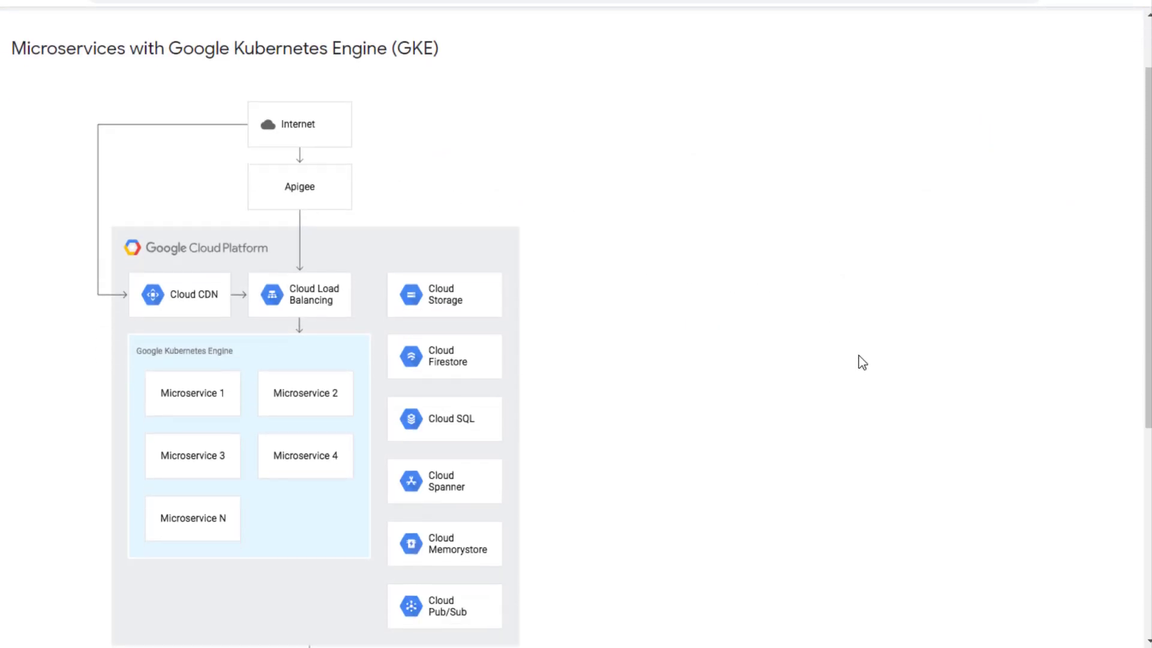
scroll(down, 3)
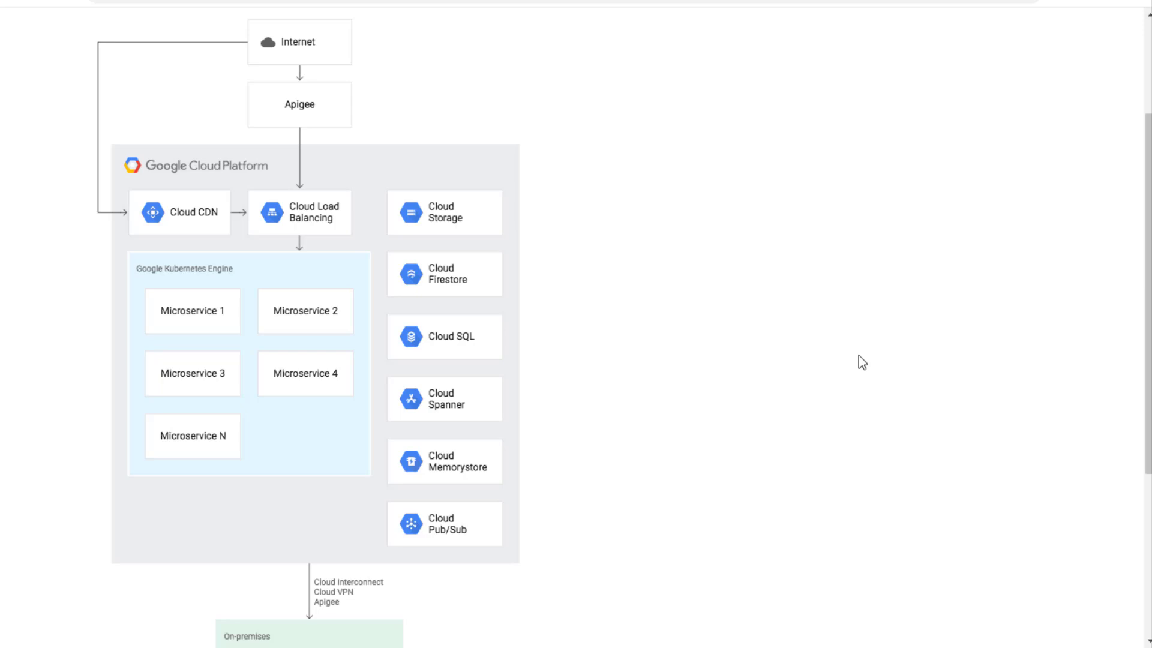
mouse_move(1032, 536)
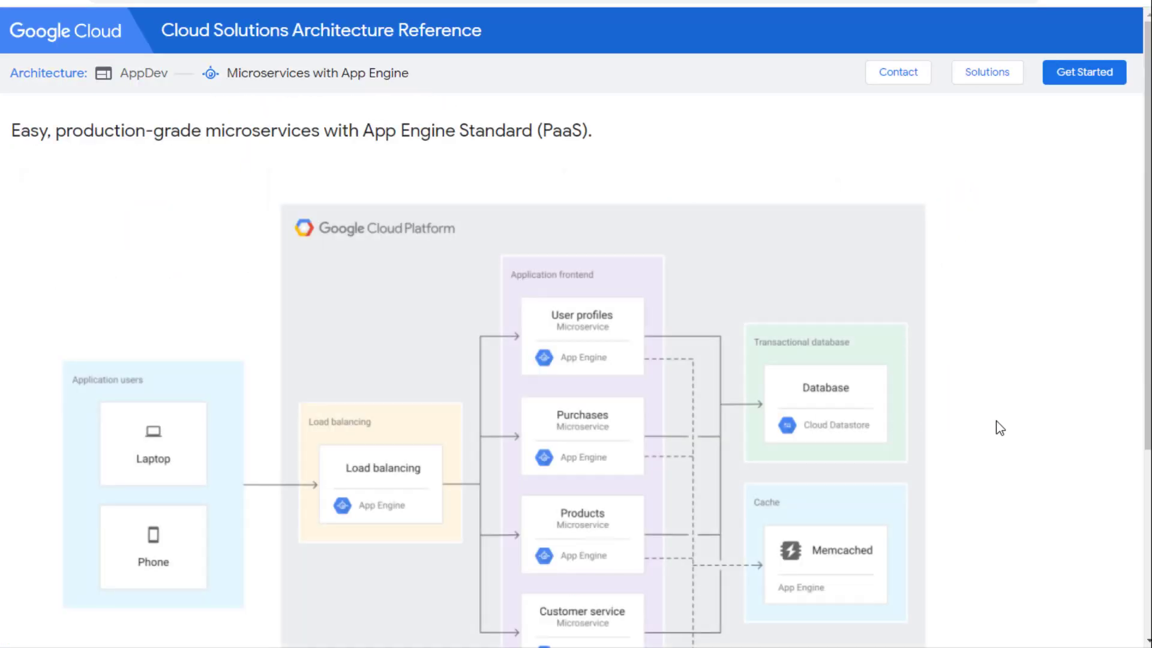
scroll(down, 3)
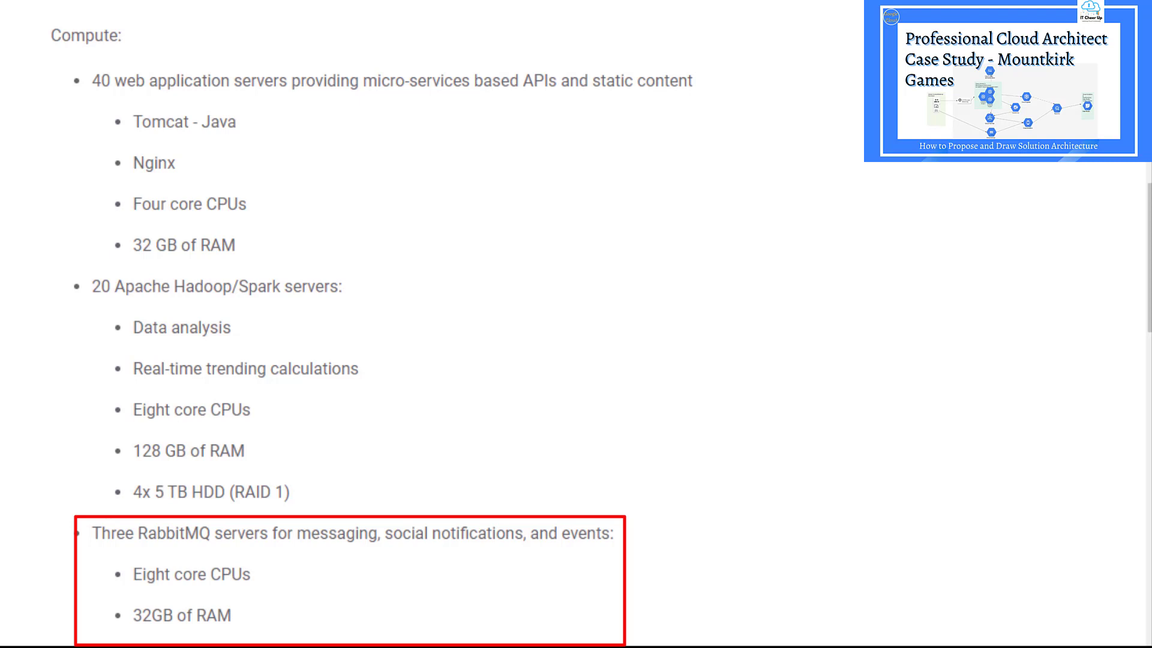
scroll(down, 3)
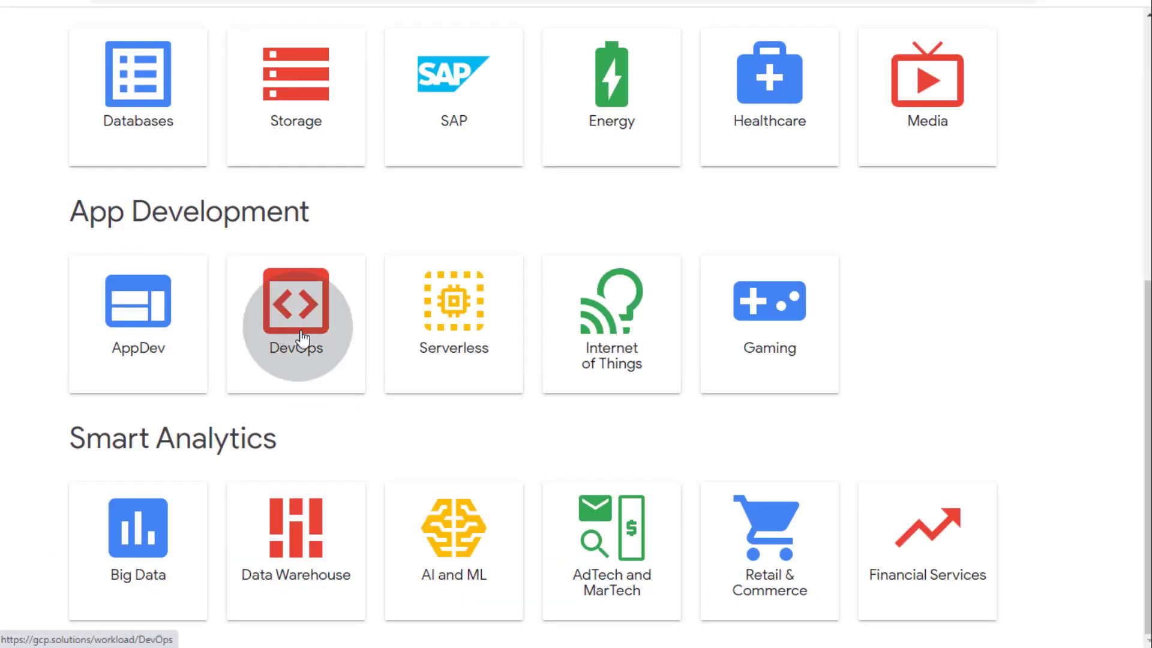
View the DevOps category's Jenkins on Kubernetes Engine architecture diagram
click(295, 305)
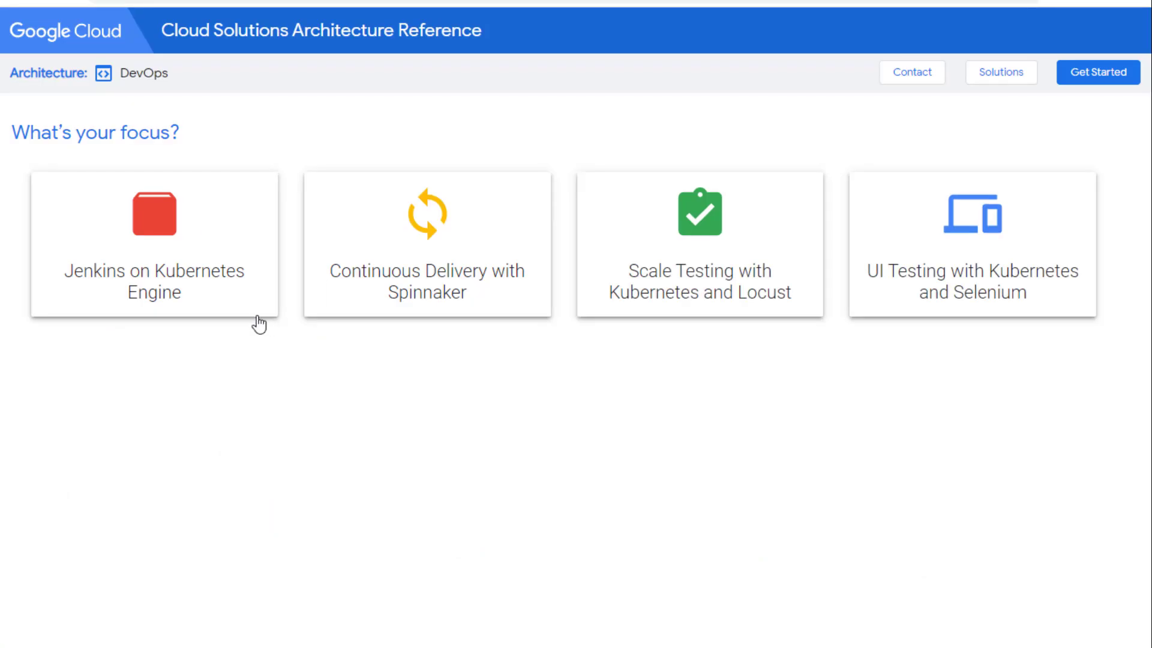
mouse_move(207, 291)
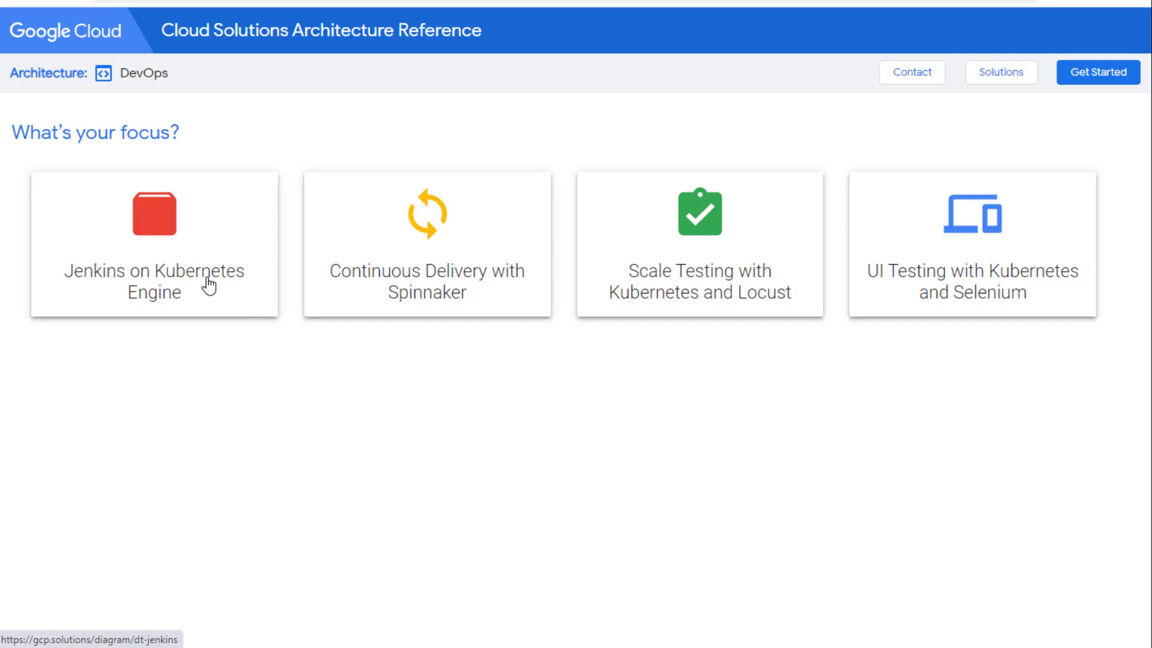
click(153, 256)
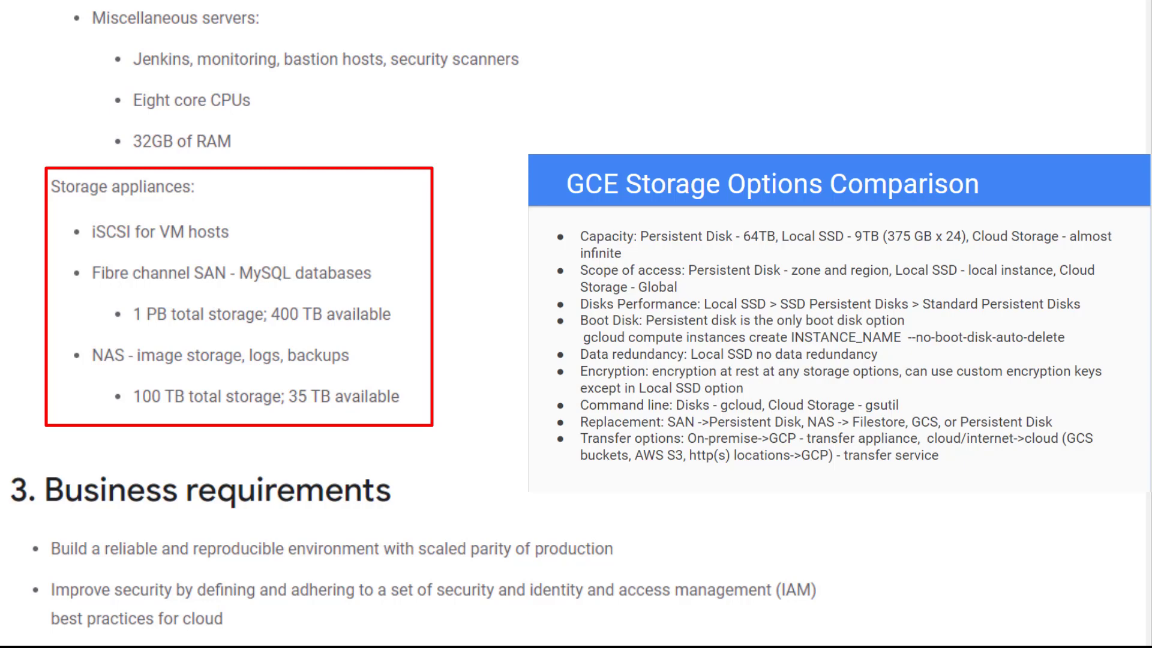
scroll(down, 3)
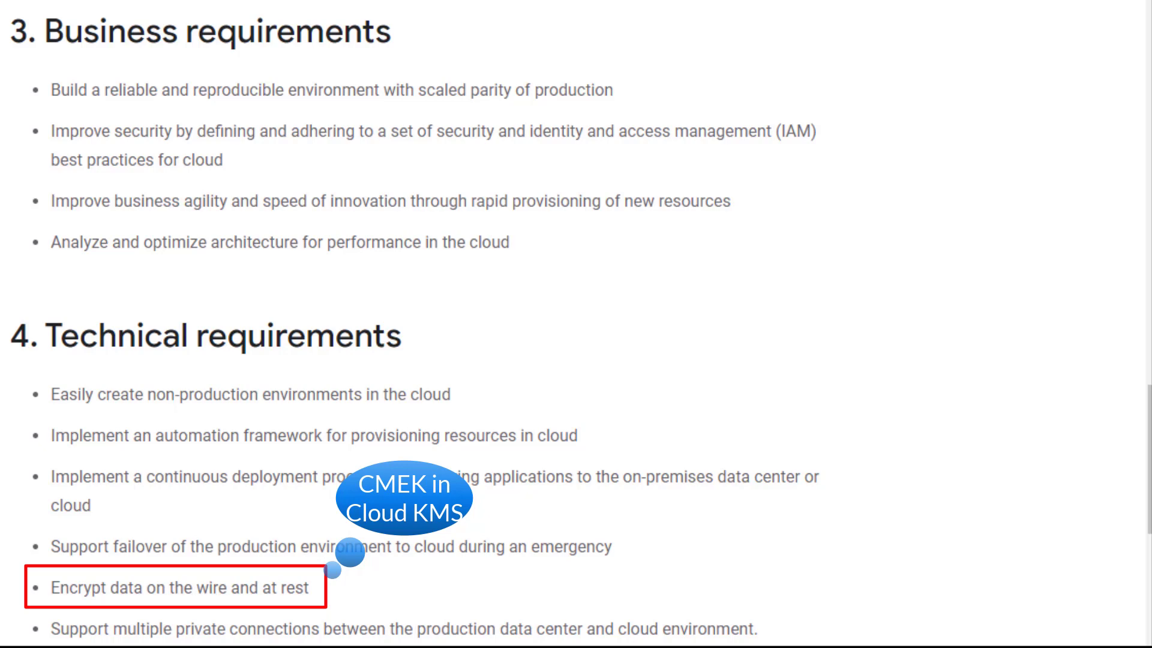
scroll(down, 3)
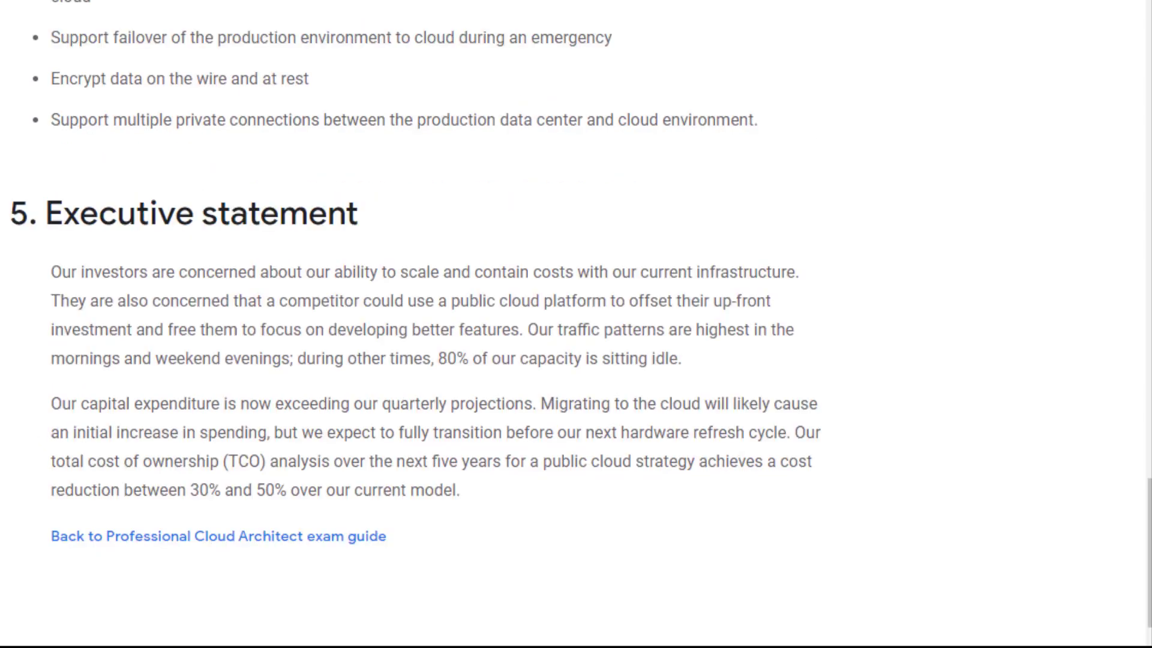